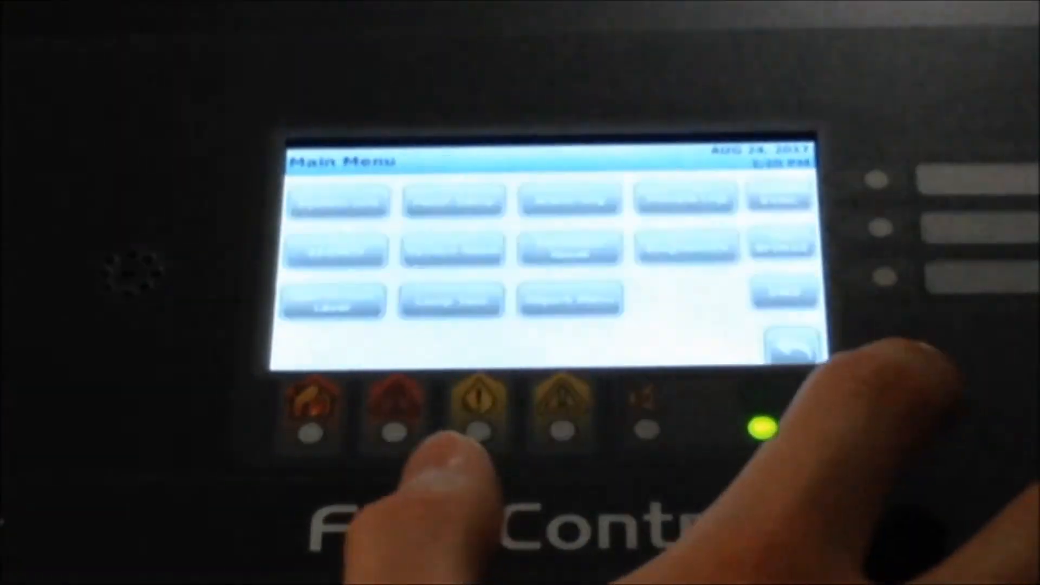
Activate the manual evacuation control to put the panel into fire alarm.
click(789, 349)
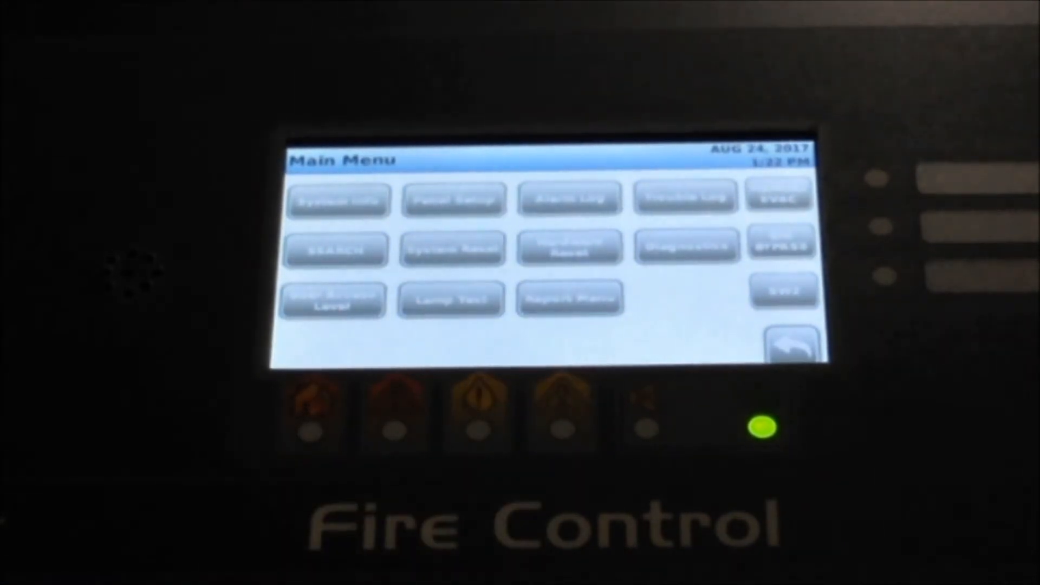
click(451, 299)
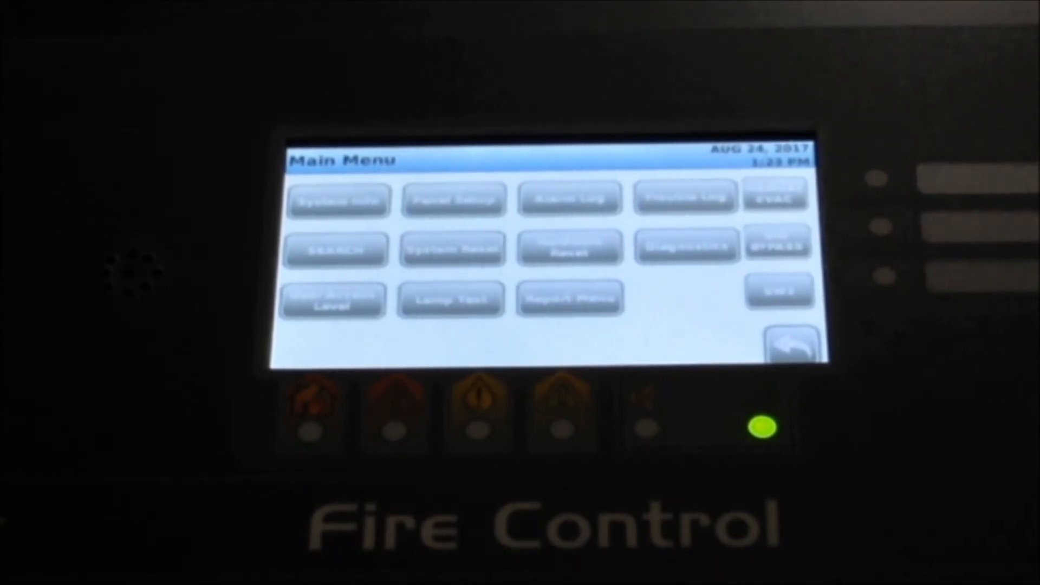
click(330, 302)
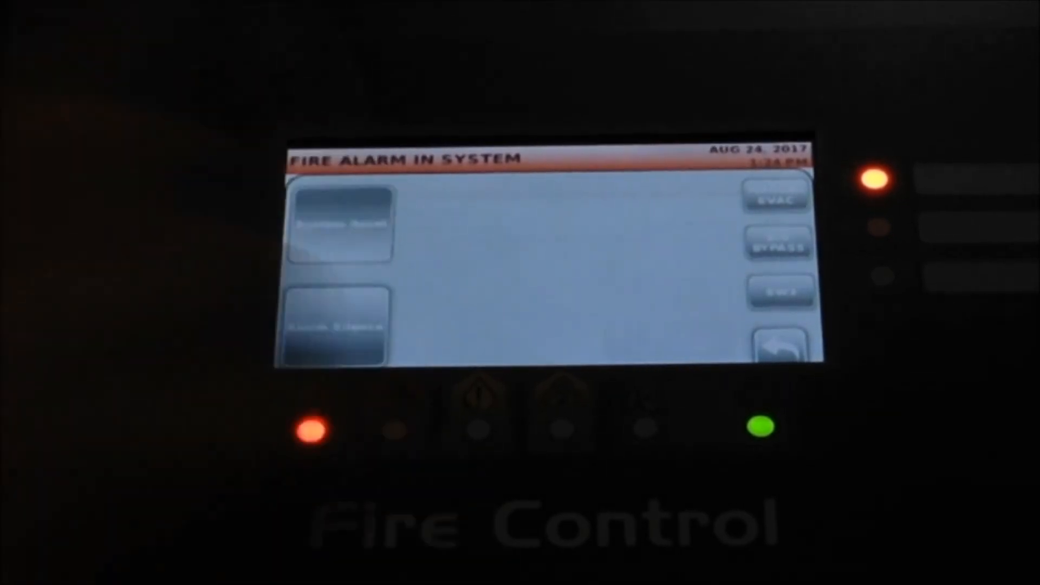
Press System Reset and confirm 'Are you sure?' with the held check mark.
click(338, 226)
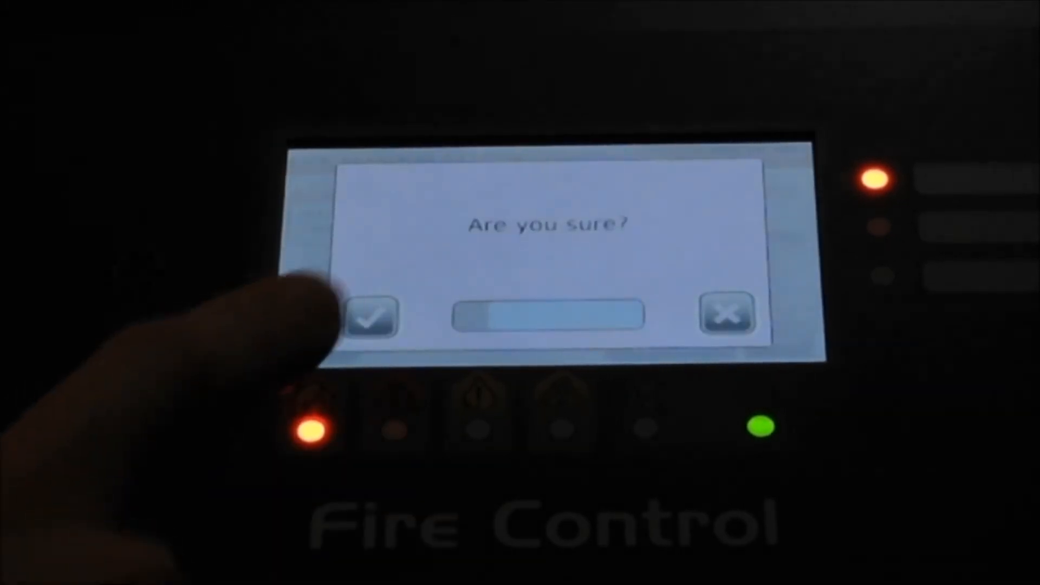
click(371, 317)
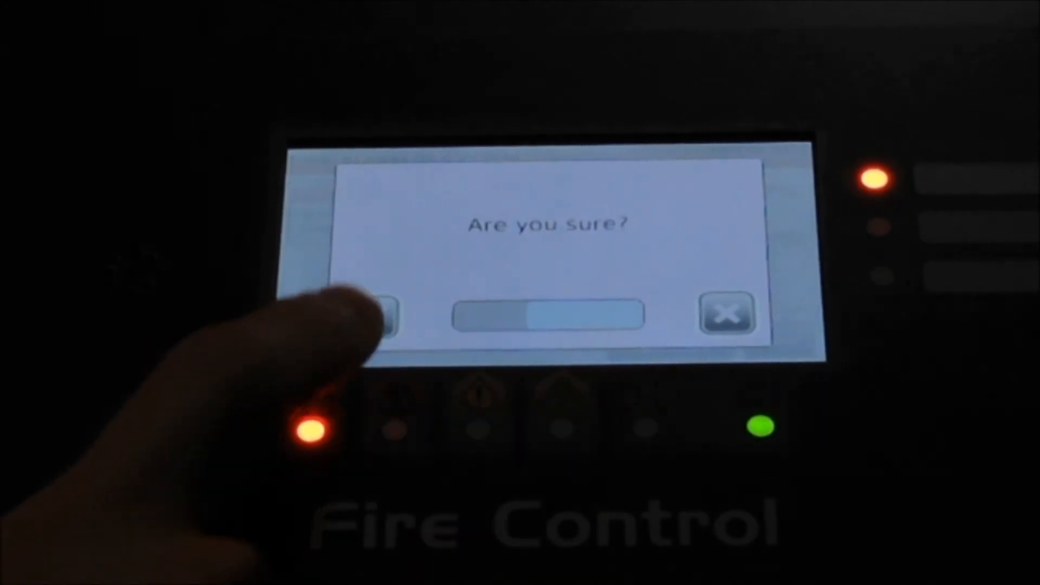
click(368, 322)
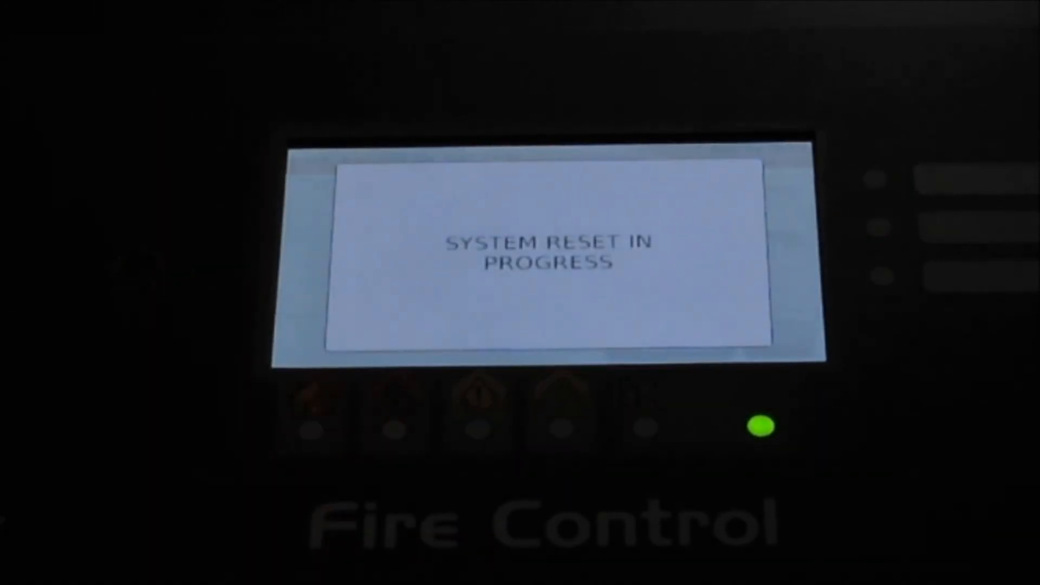